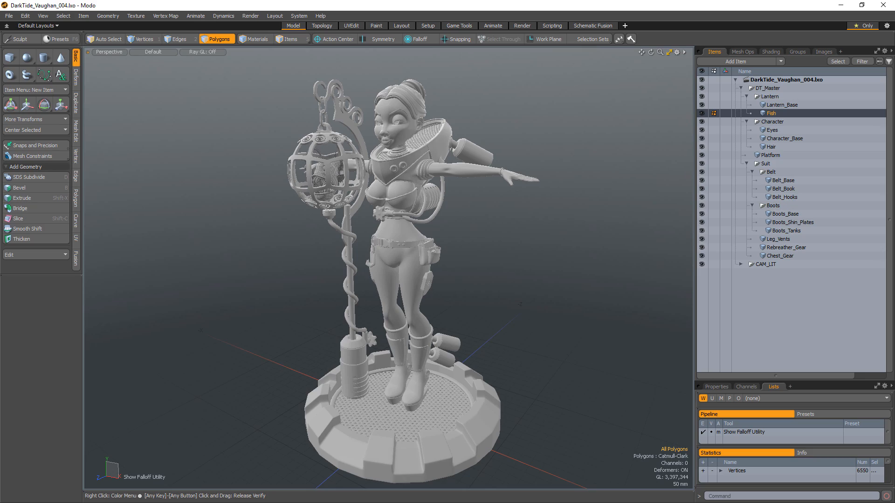
Step: Flatten the Item List so every scene item, including light and camera, appears unnested
key("alt")
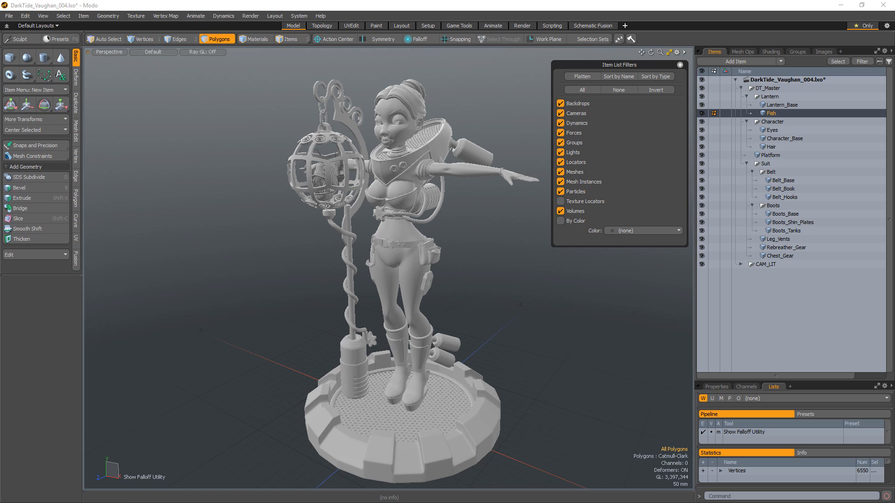
left_click(581, 76)
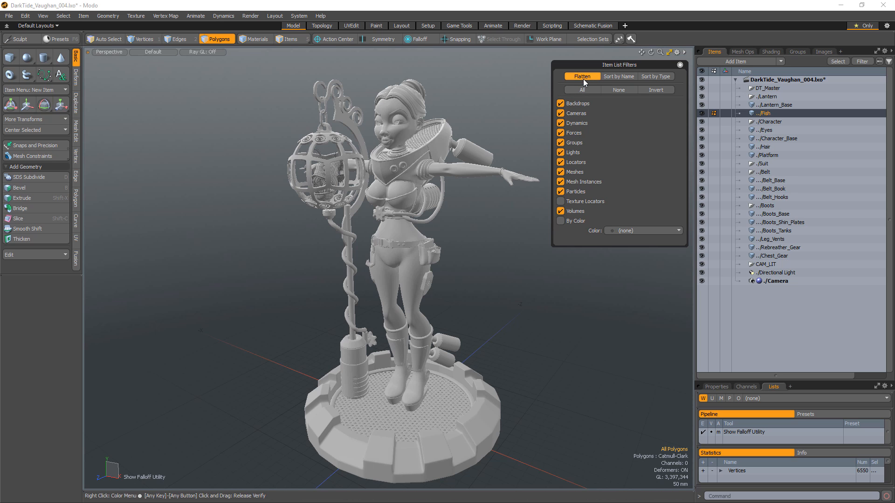
mouse_move(531, 77)
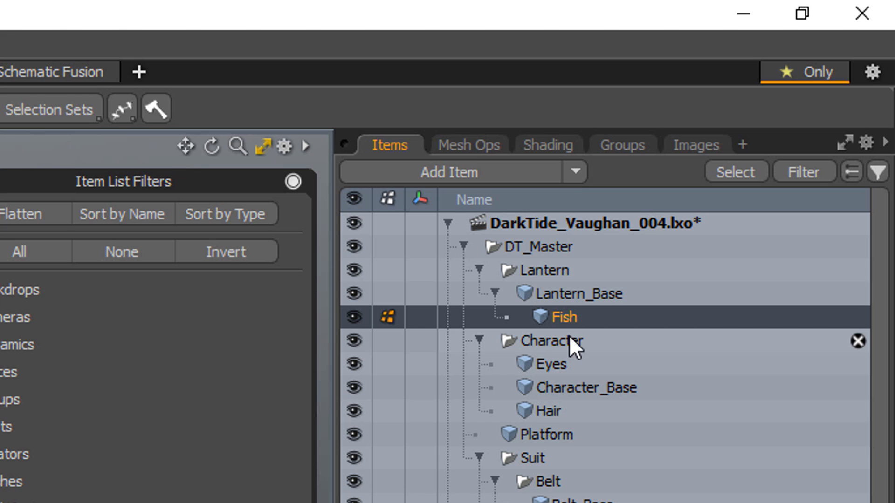
mouse_move(567, 328)
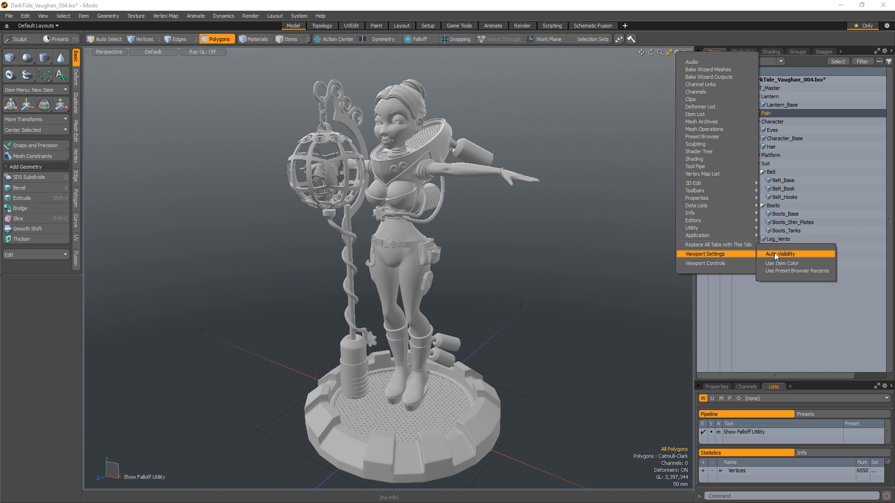
Step: Enable Auto Visibility in the Items tab's Viewport Settings
left_click(781, 254)
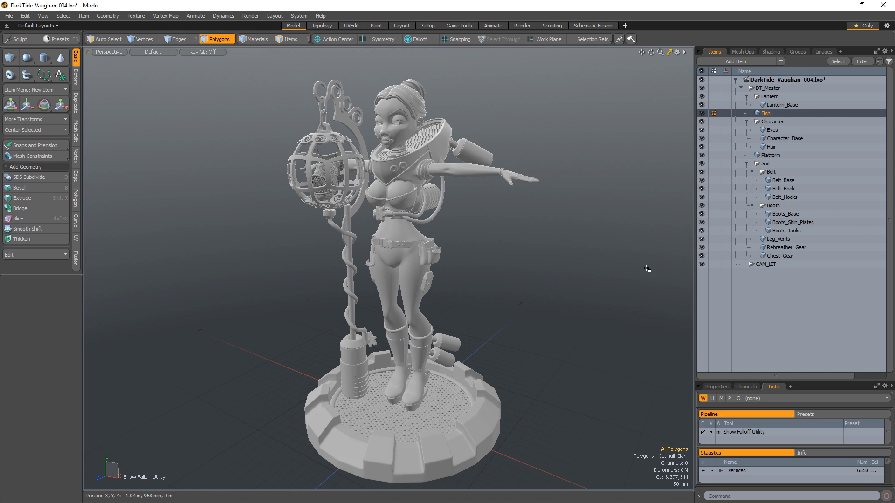
Step: Isolate Eyes, Belt_Hook, then Lantern_Base, and add Platform alongside the lantern
left_click(772, 130)
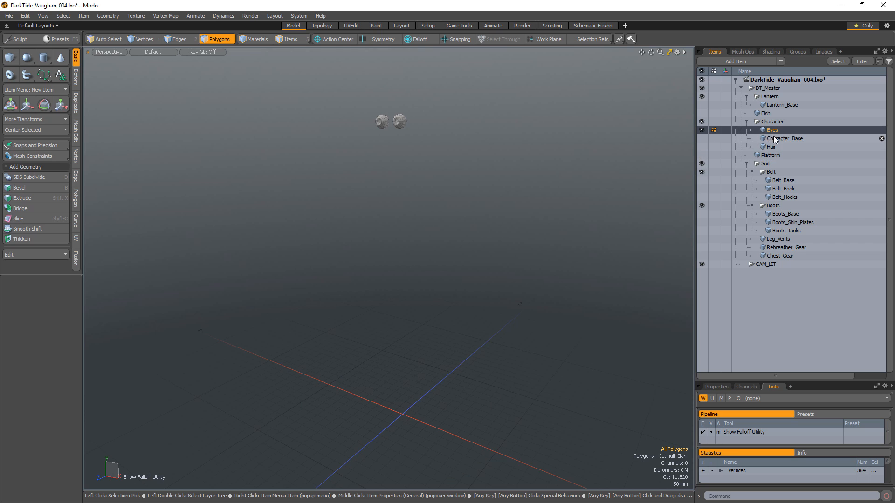
left_click(783, 188)
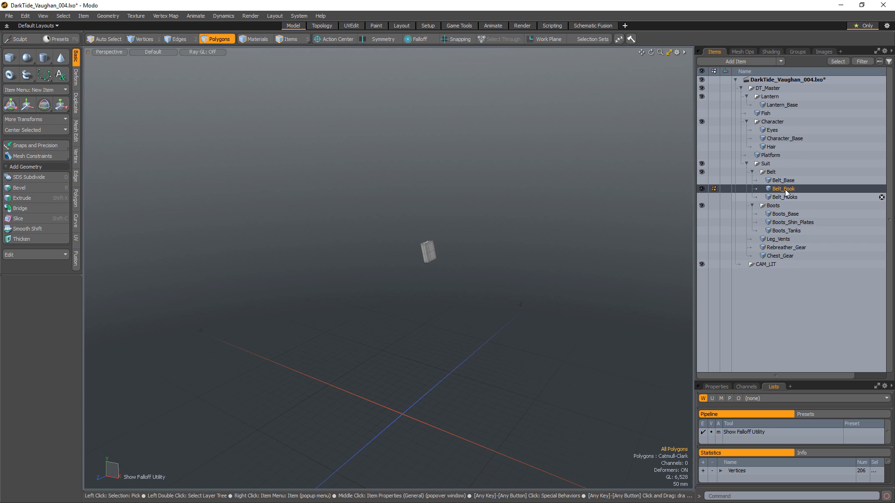
left_click(783, 104)
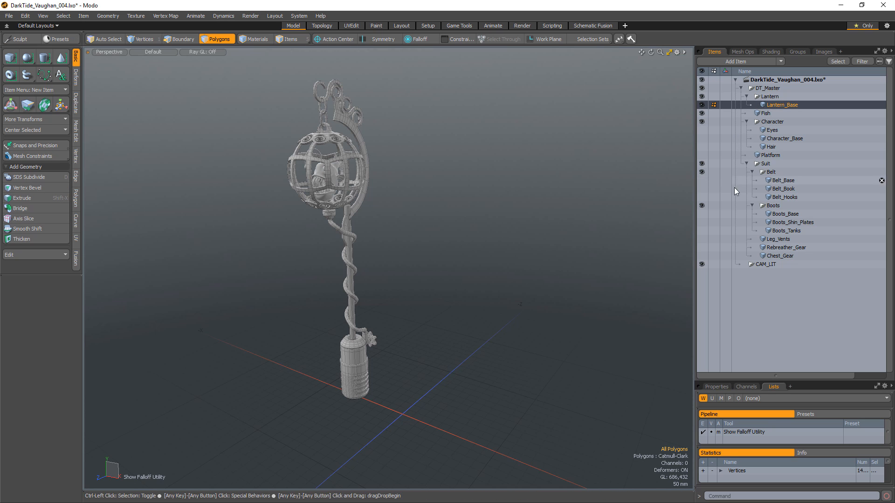
left_click(703, 155)
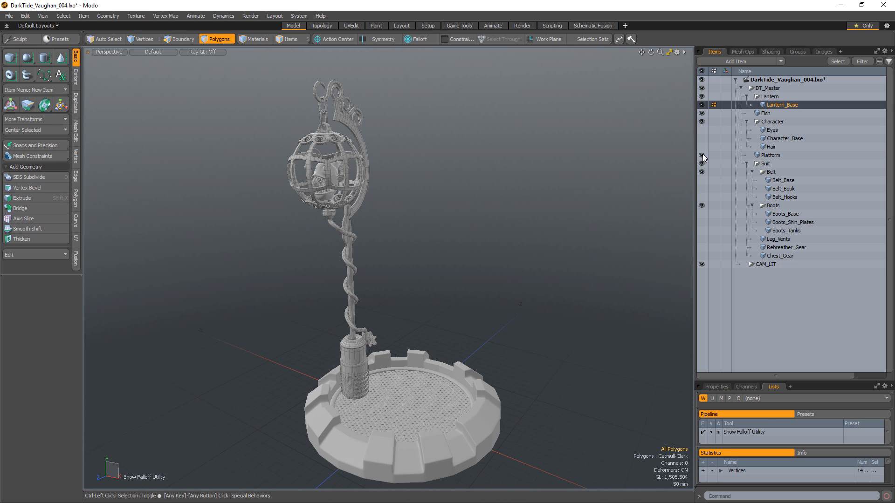
mouse_move(702, 142)
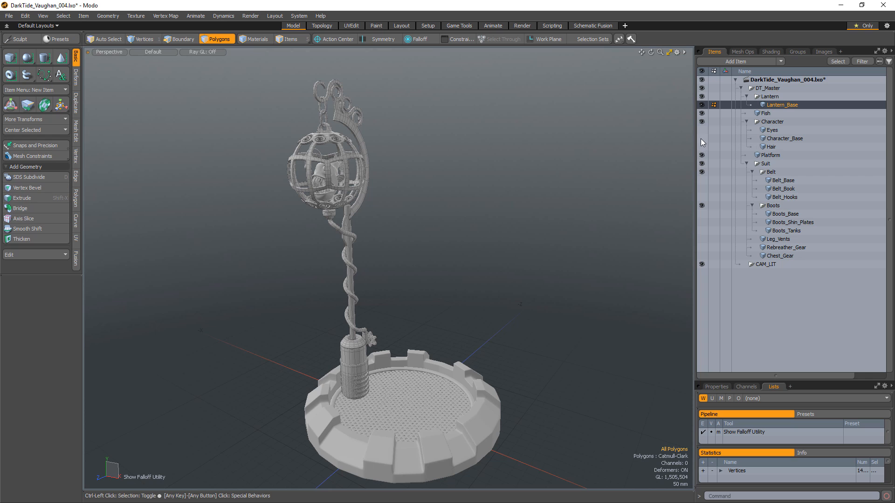